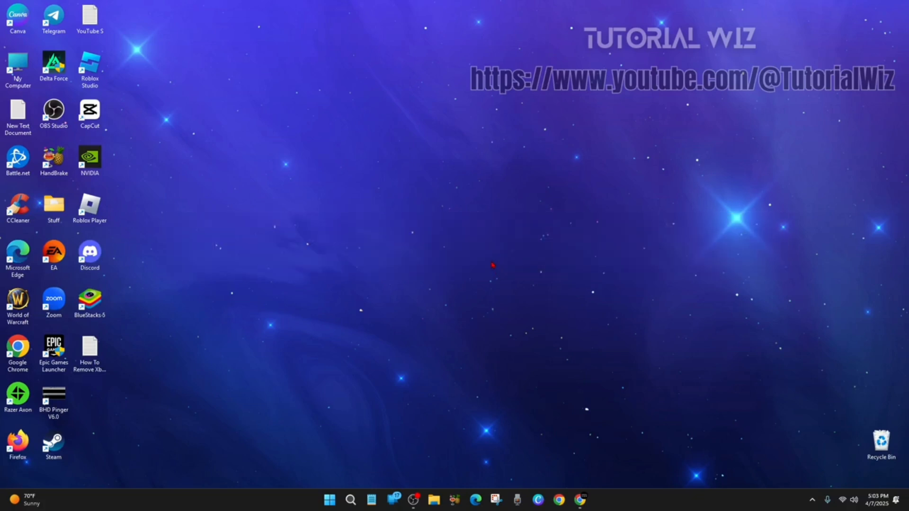
{"action": "mouse_move", "coordinate": [524, 287]}
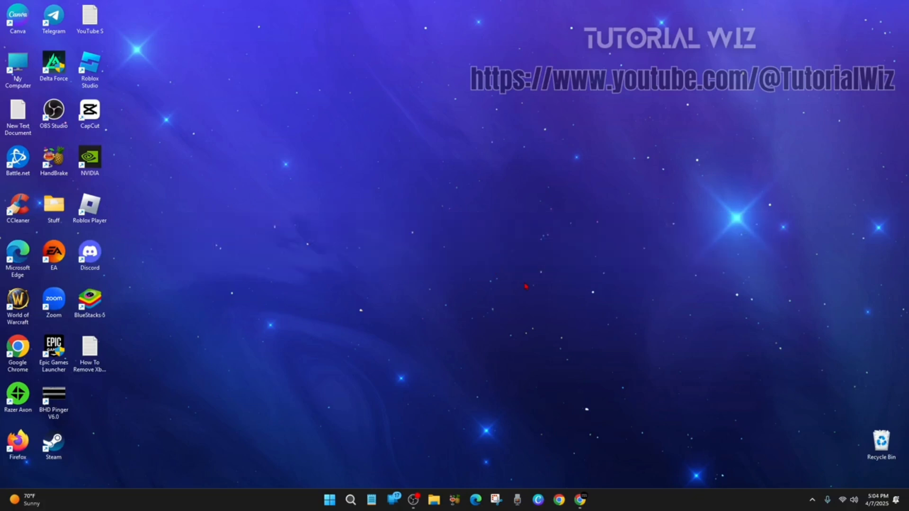
Launch Chrome and try router addresses 192.168.0.1, then 192.168.1.1.
{"action": "left_click", "coordinate": [580, 500]}
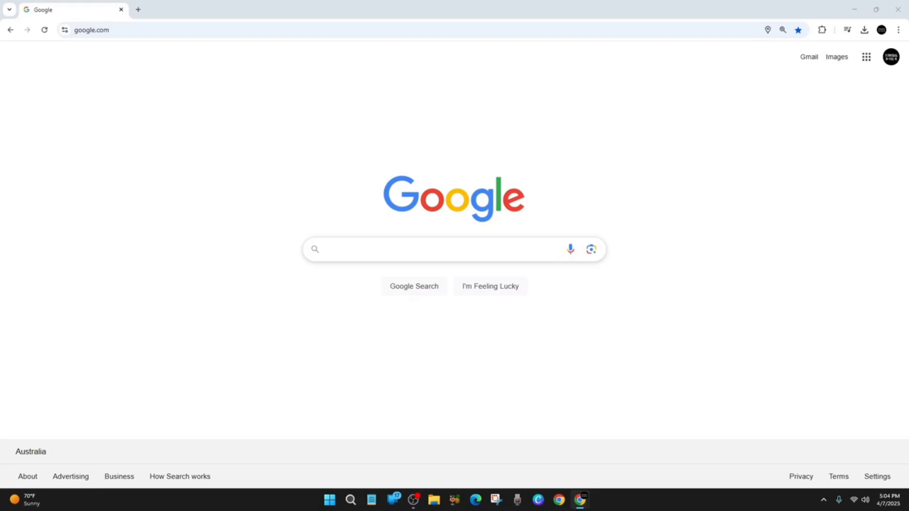
{"action": "type", "text": "192.168.0.1"}
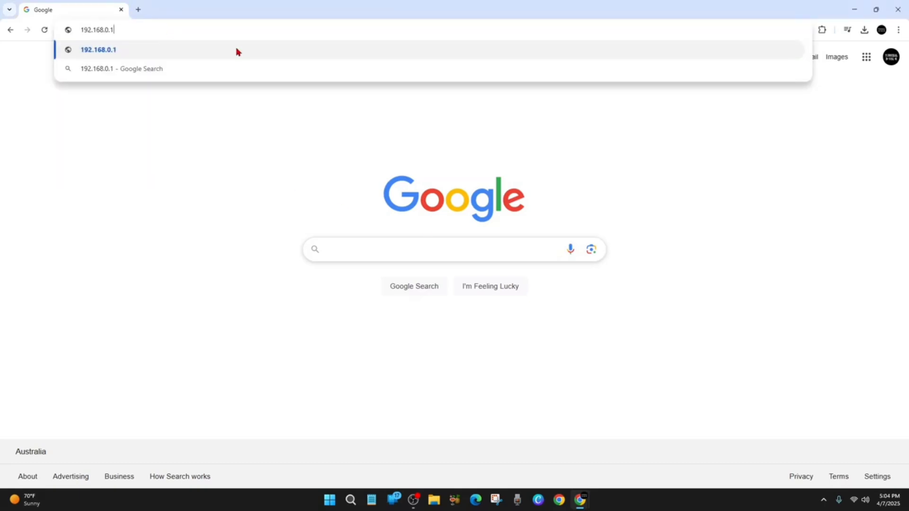
{"action": "mouse_move", "coordinate": [106, 36]}
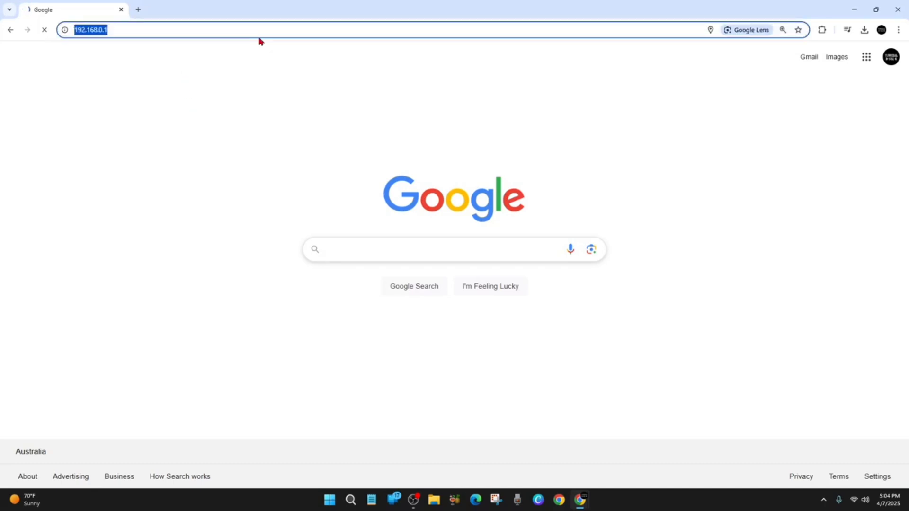
{"action": "type", "text": "192.168.1.1"}
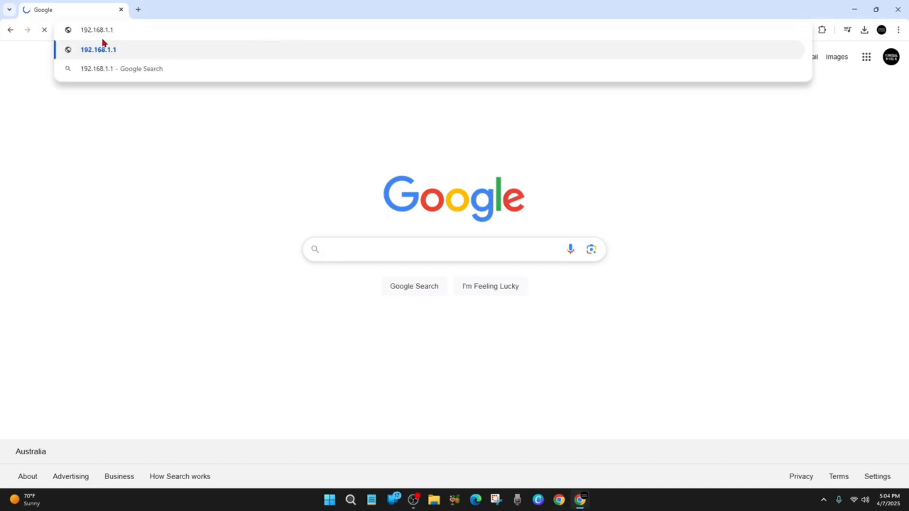
{"action": "mouse_move", "coordinate": [153, 133]}
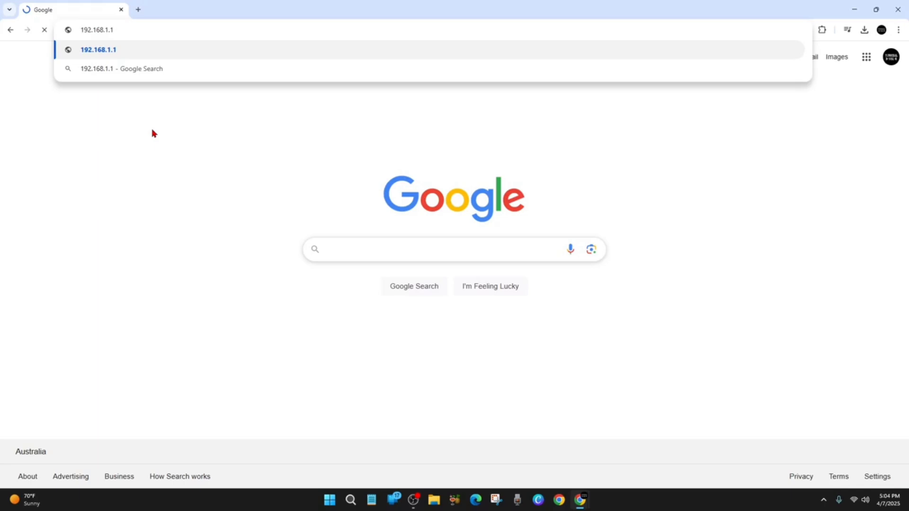
{"action": "mouse_move", "coordinate": [142, 193]}
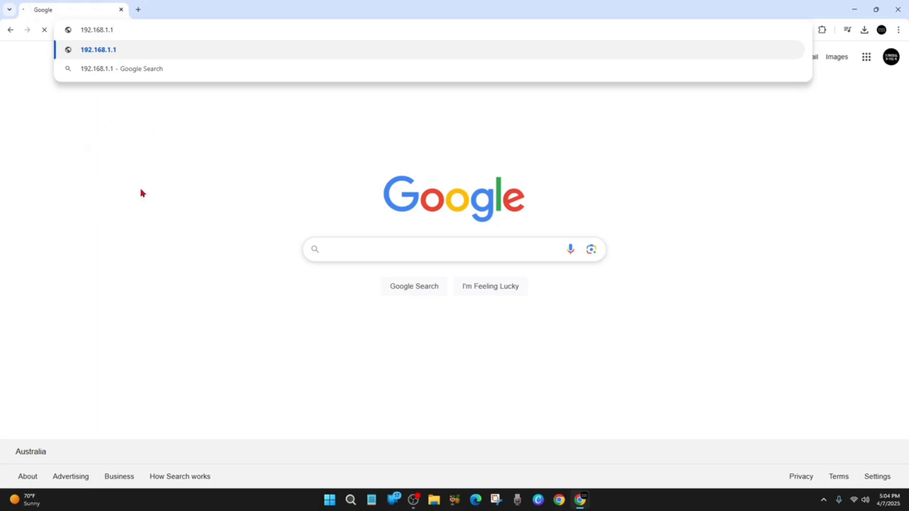
{"action": "mouse_move", "coordinate": [147, 210]}
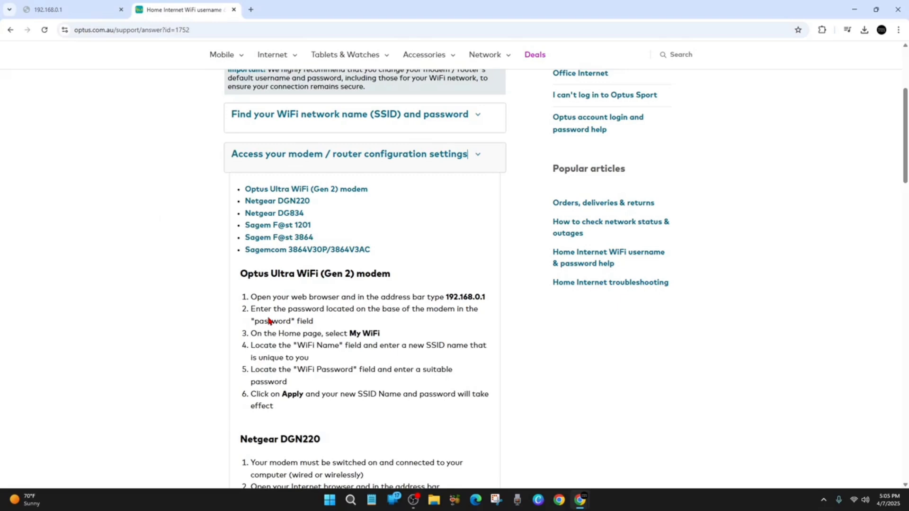
{"action": "mouse_move", "coordinate": [419, 297]}
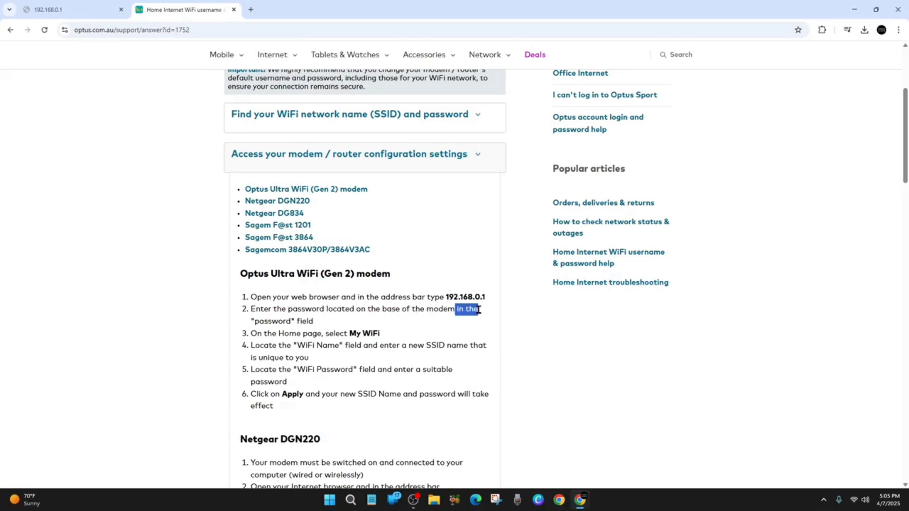
Clear the stray text selection on the Optus Ultra WiFi (Gen 2) support article.
{"action": "left_click", "coordinate": [660, 367]}
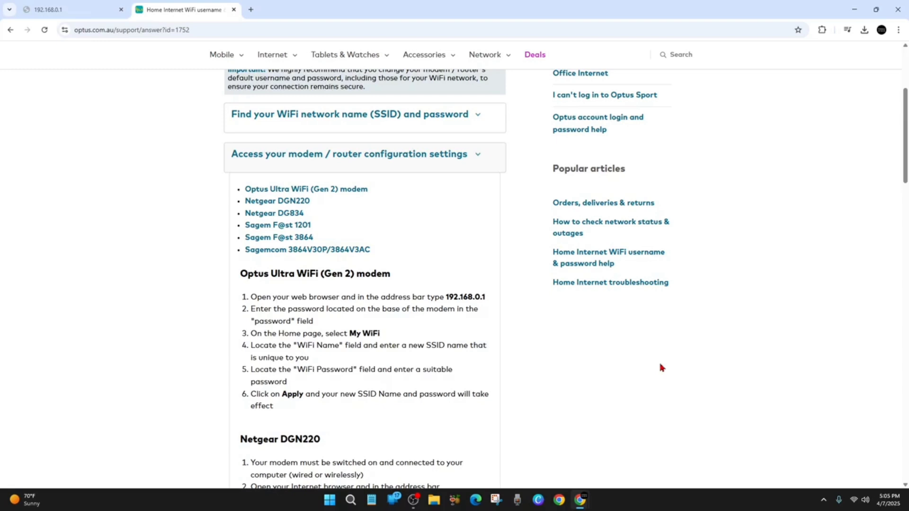
{"action": "mouse_move", "coordinate": [798, 311]}
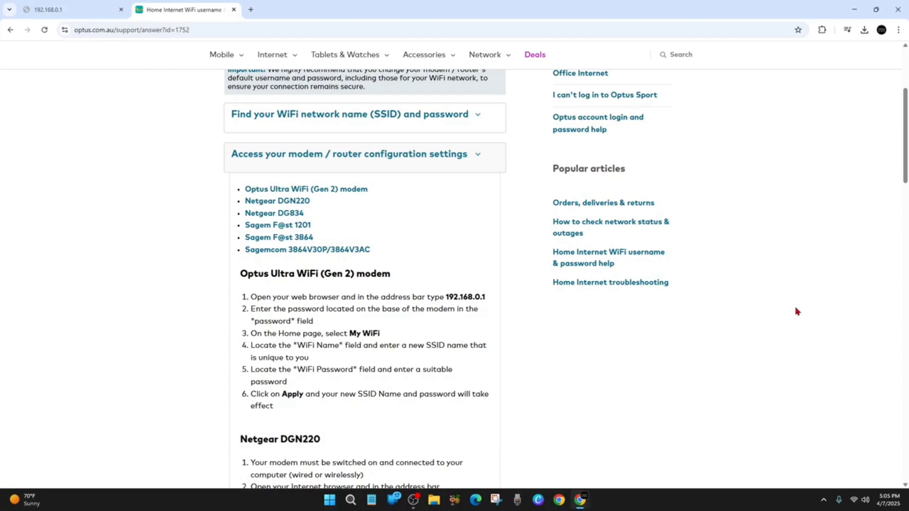
{"action": "mouse_move", "coordinate": [566, 366]}
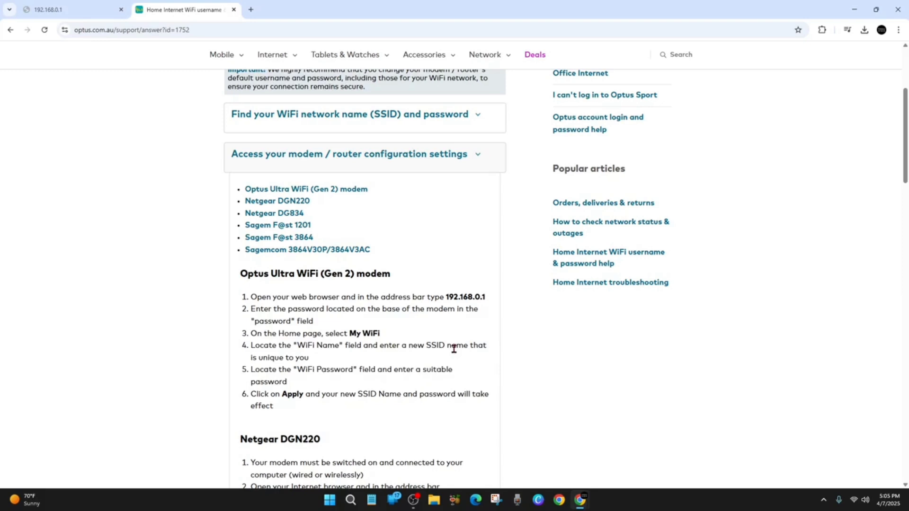
{"action": "mouse_move", "coordinate": [514, 353]}
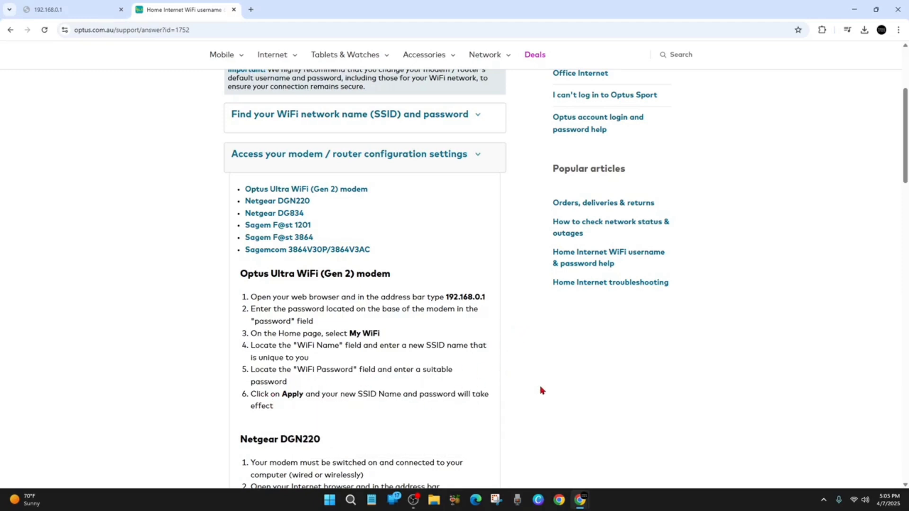
{"action": "mouse_move", "coordinate": [519, 388]}
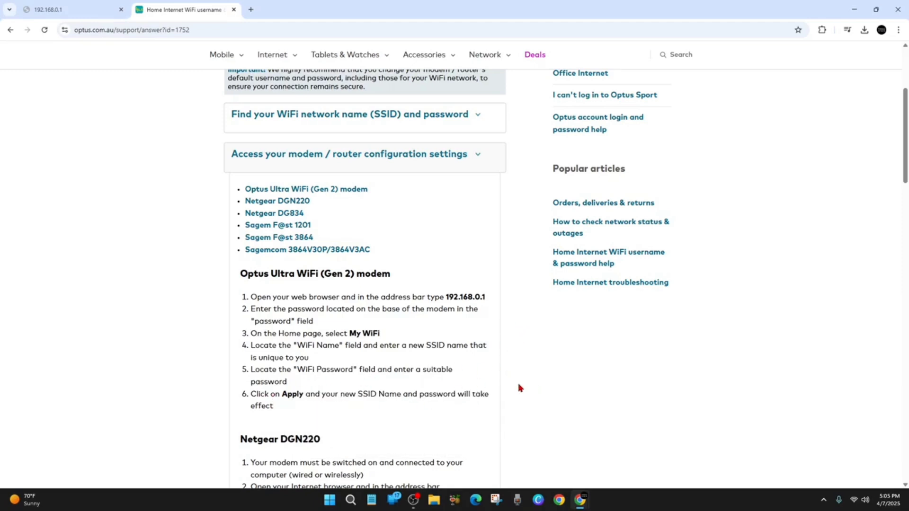